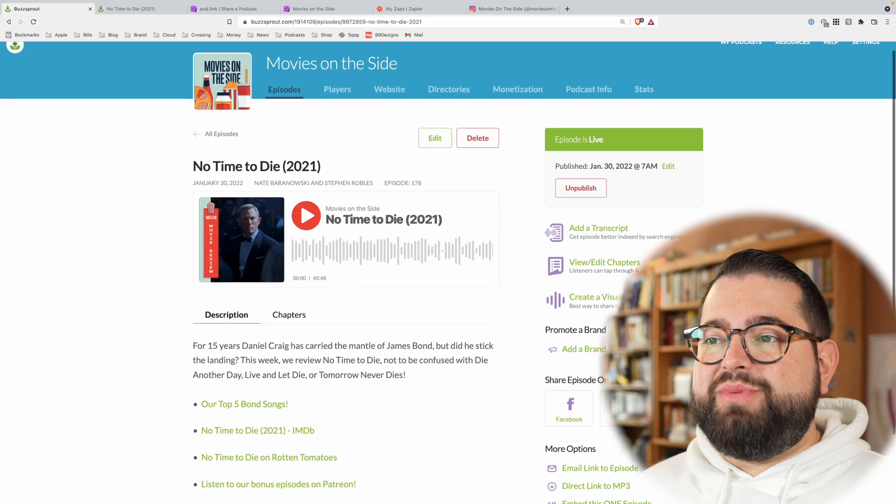
Create a visual soundbite for No Time to Die starting at 0 for 30 seconds.
scroll(down, 3)
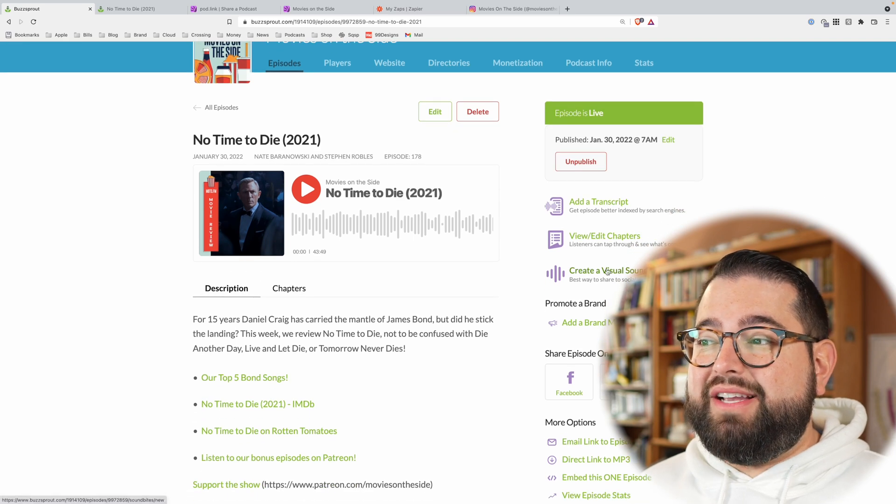
click(606, 270)
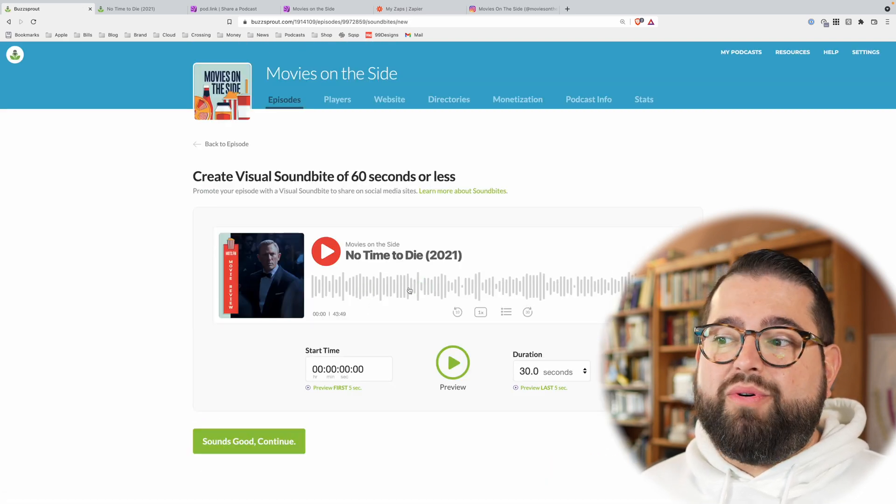
click(551, 370)
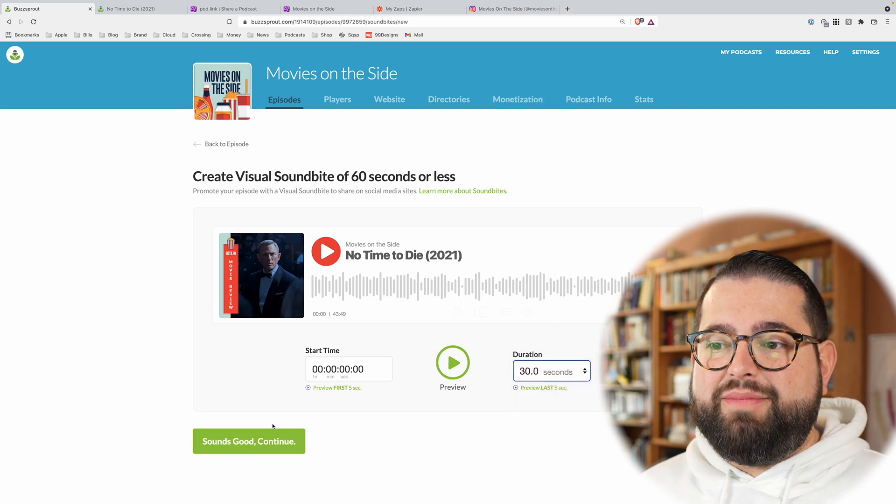
click(249, 441)
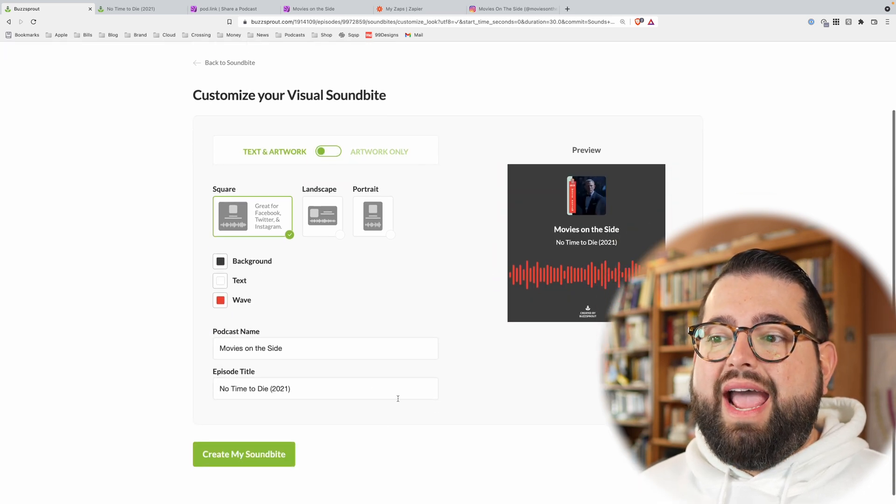
mouse_move(413, 313)
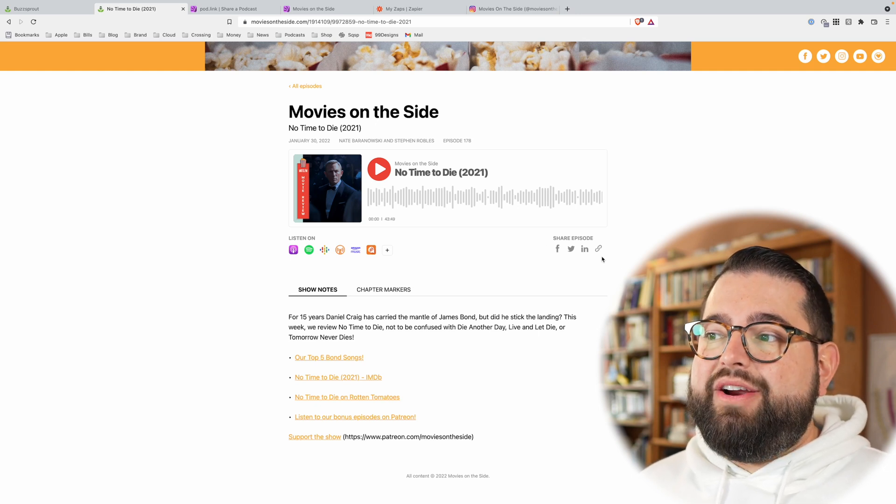
click(598, 248)
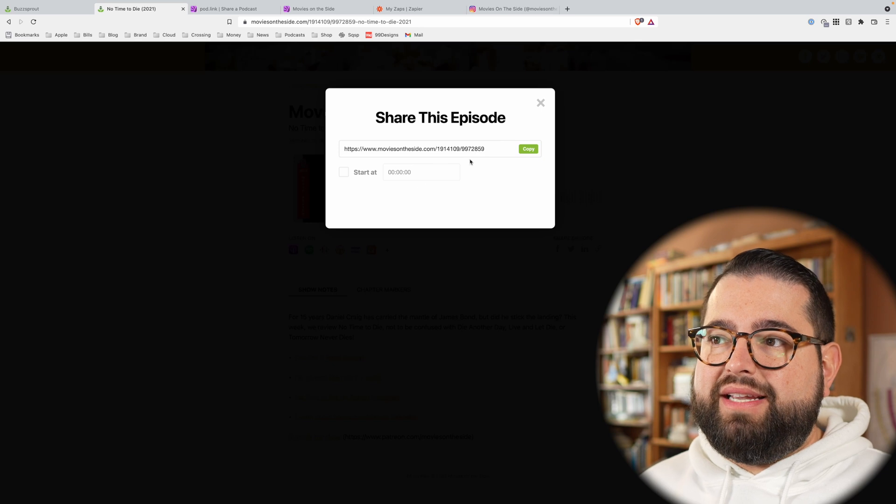
click(539, 102)
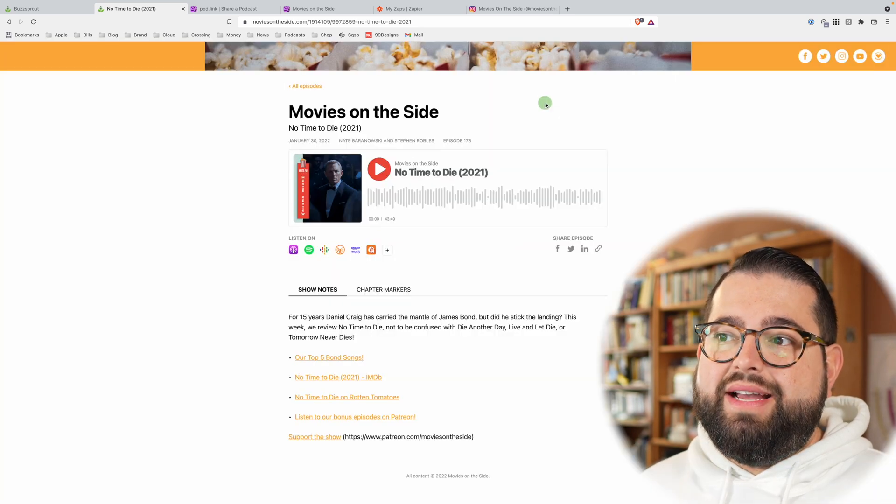
mouse_move(457, 247)
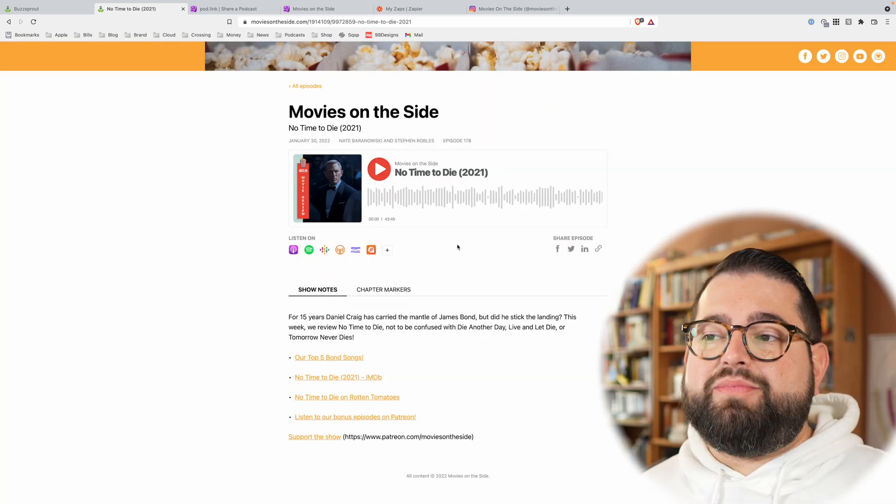
mouse_move(309, 250)
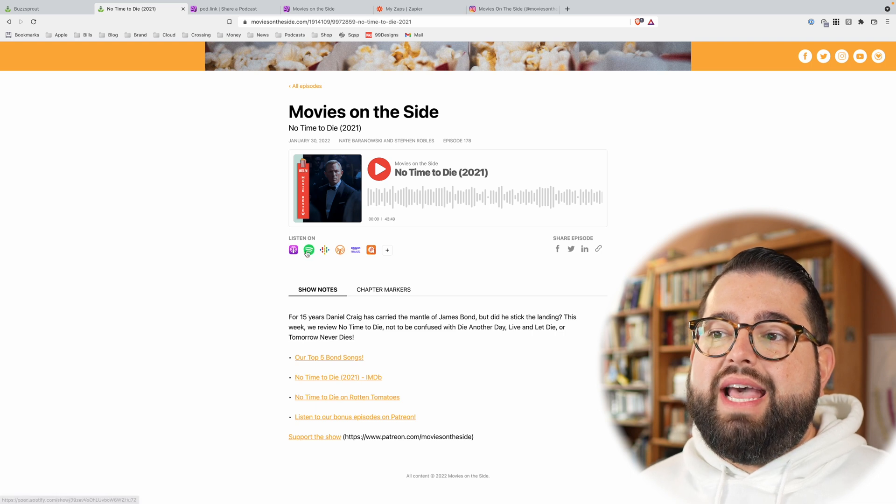
mouse_move(371, 250)
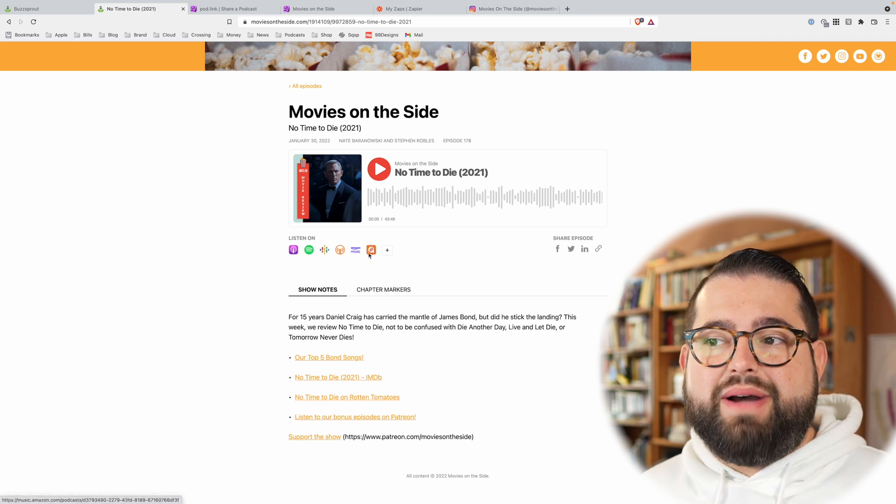
click(387, 249)
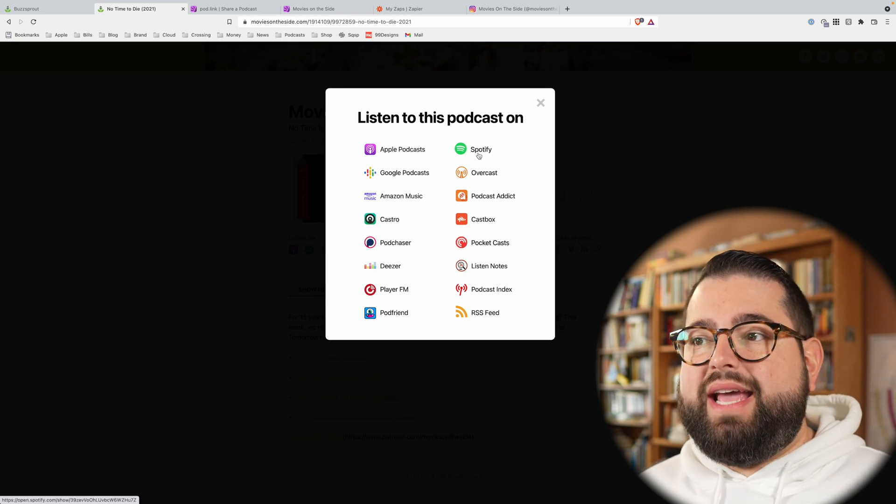
click(540, 103)
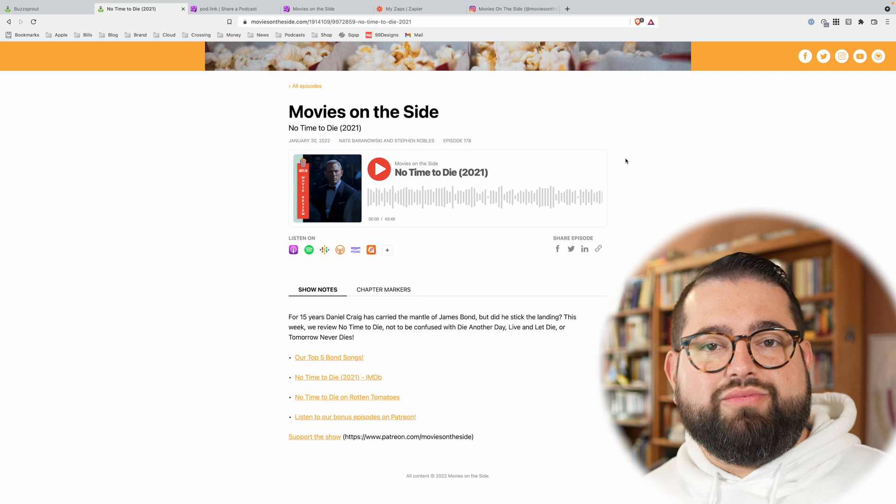
click(227, 8)
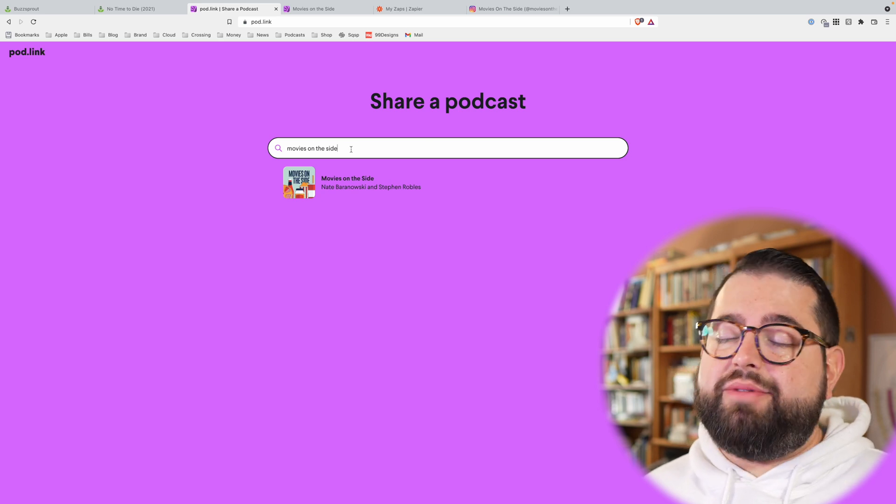
Open the Movies on the Side pod.link page, then play and pause the No Time to Die (2021) episode.
click(347, 182)
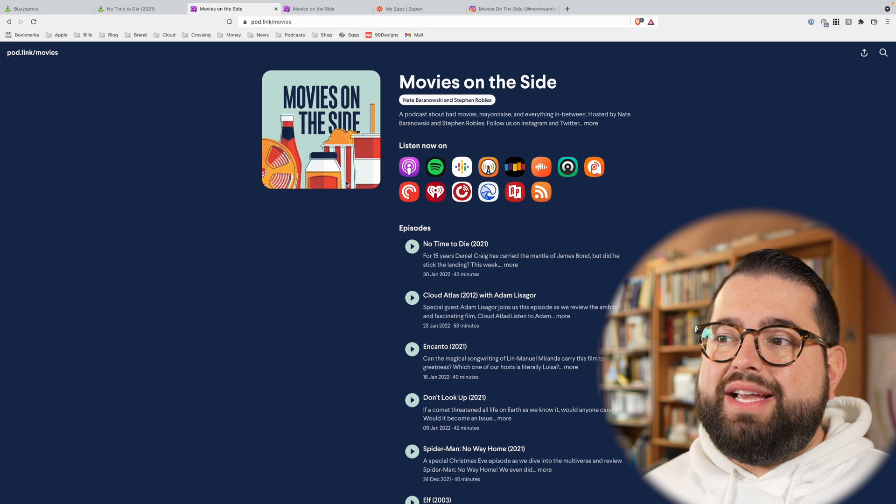
mouse_move(520, 40)
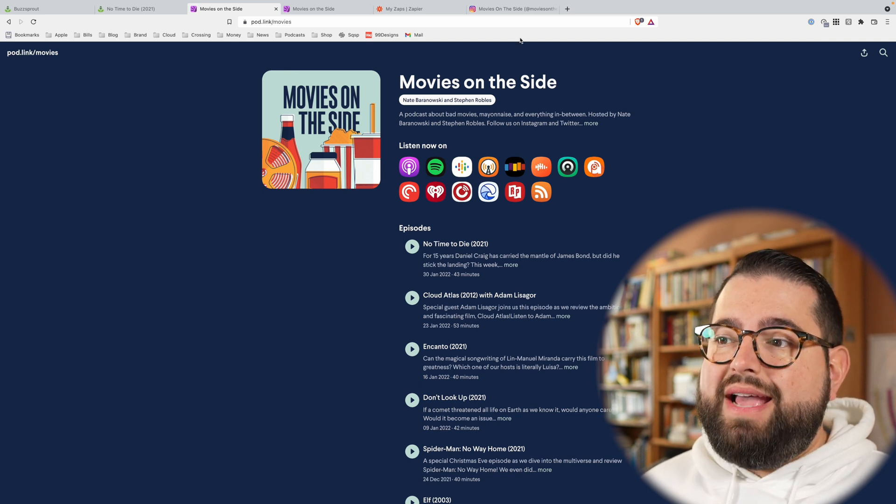
click(412, 246)
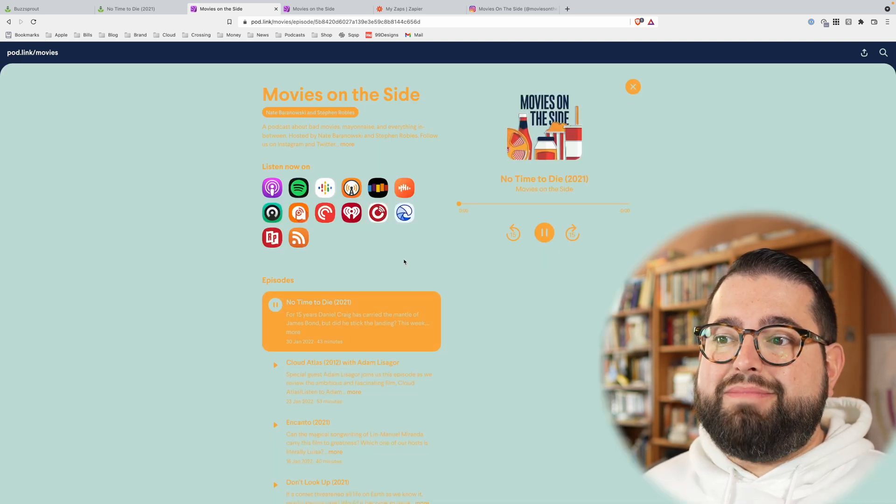
click(543, 232)
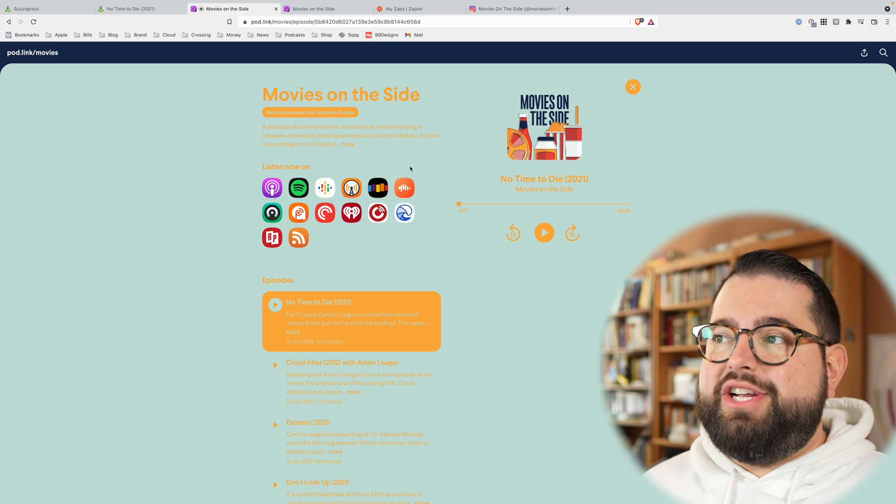
mouse_move(633, 87)
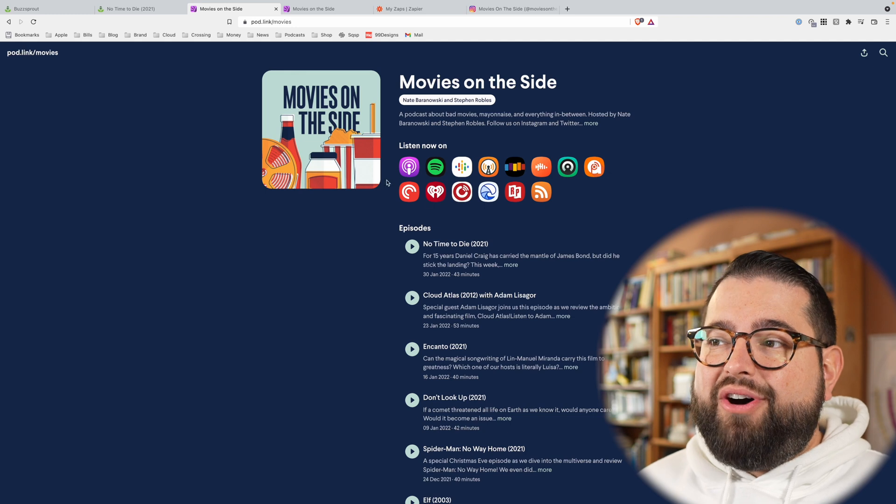
mouse_move(425, 181)
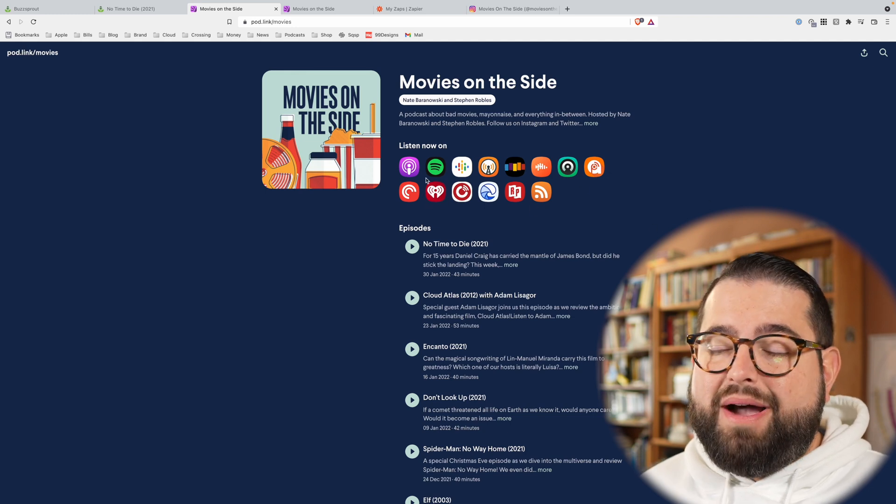
mouse_move(461, 166)
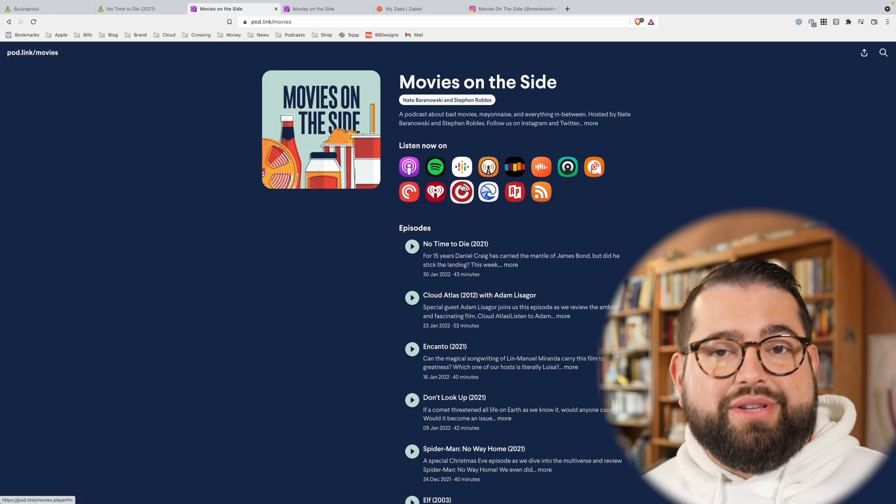
mouse_move(461, 191)
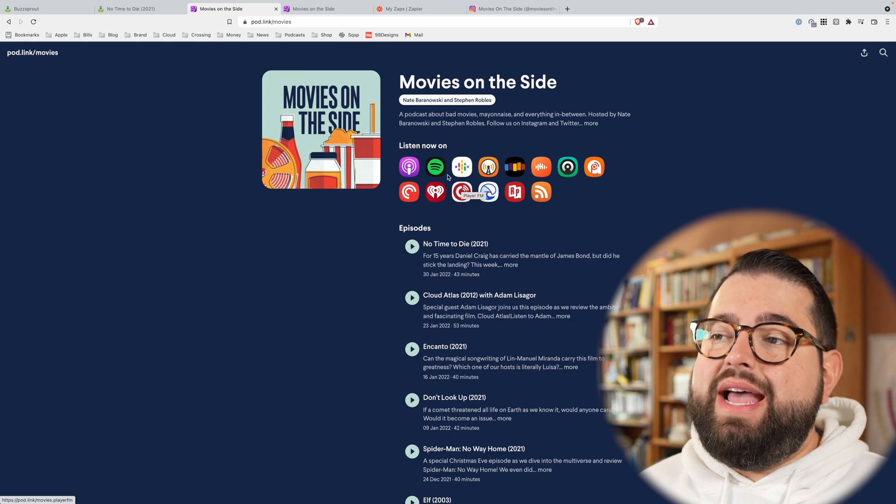
scroll(down, 3)
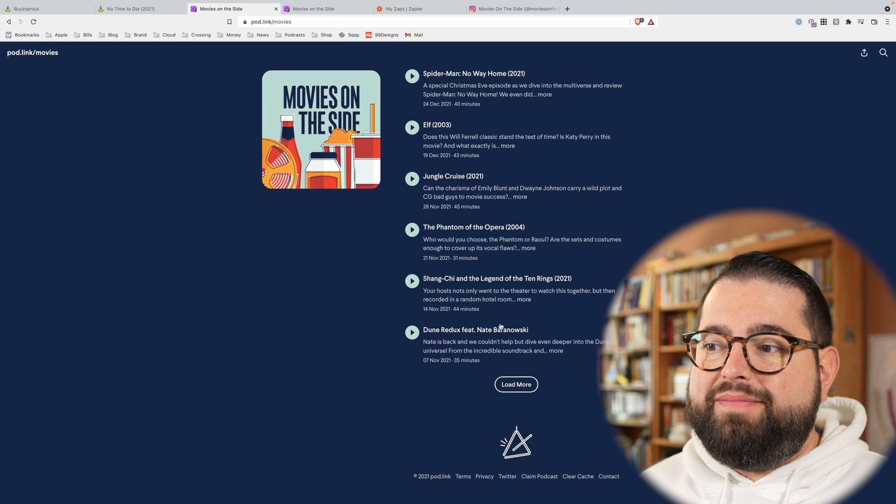
mouse_move(538, 476)
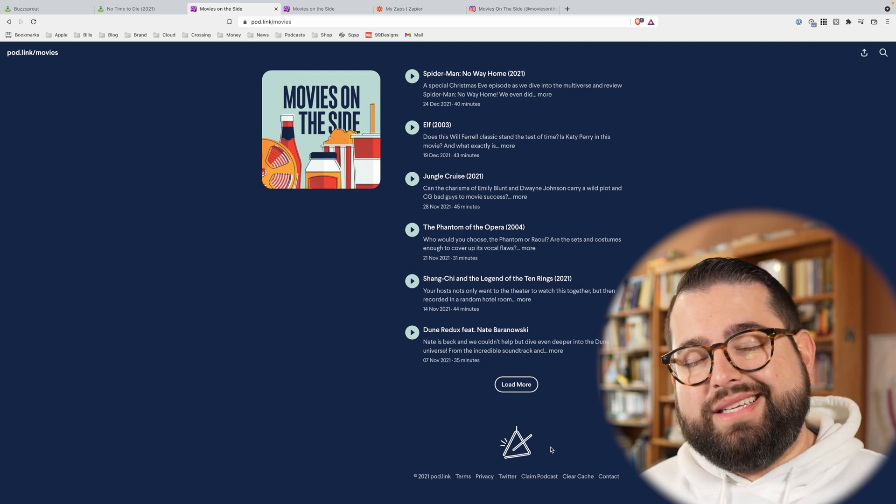
mouse_move(551, 438)
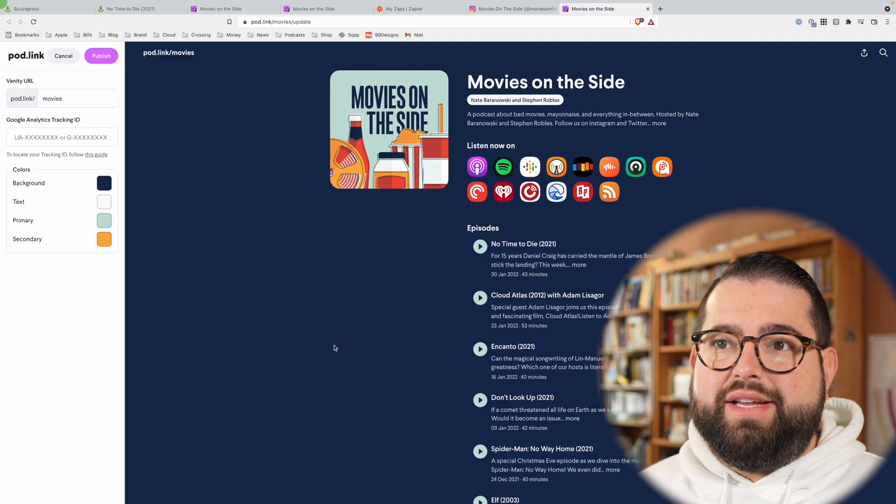
Enter fcb03f as the page's Secondary colour, publish, and close the editor.
click(63, 98)
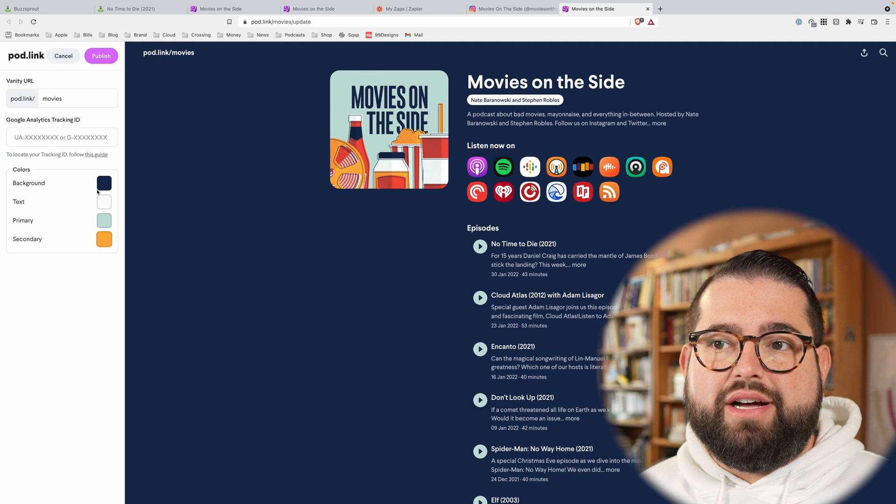
click(104, 183)
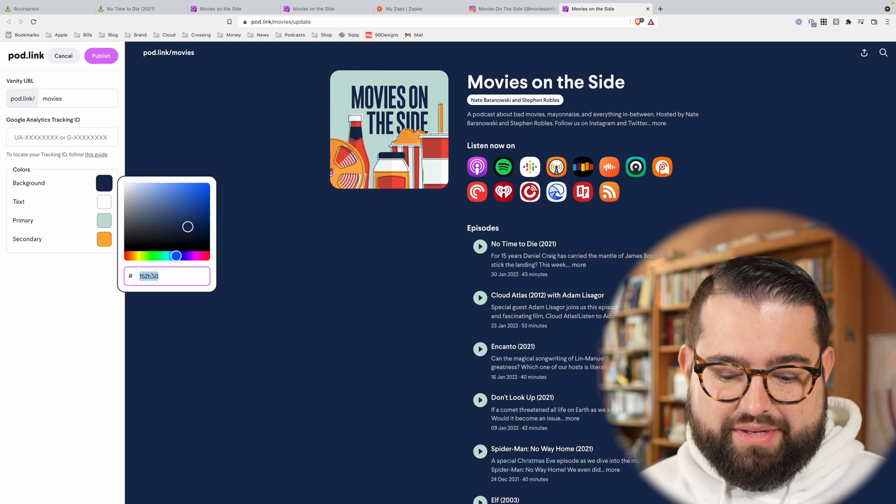
text(fcb03f)
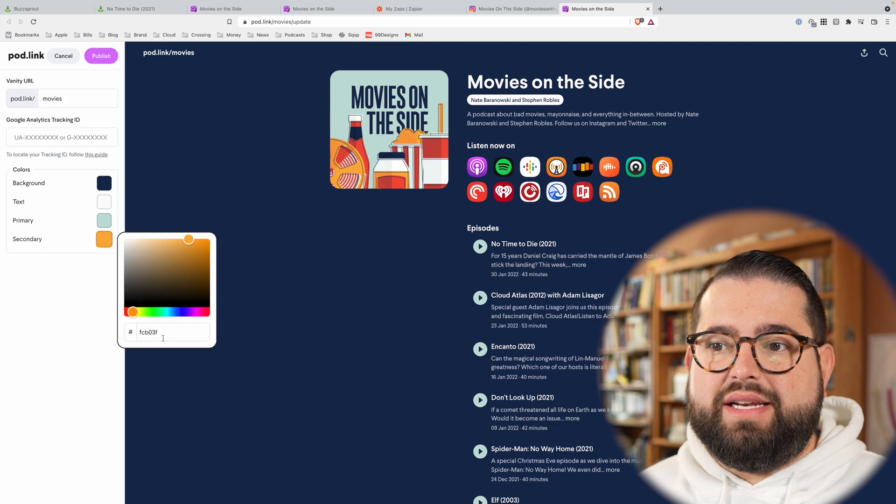
click(101, 56)
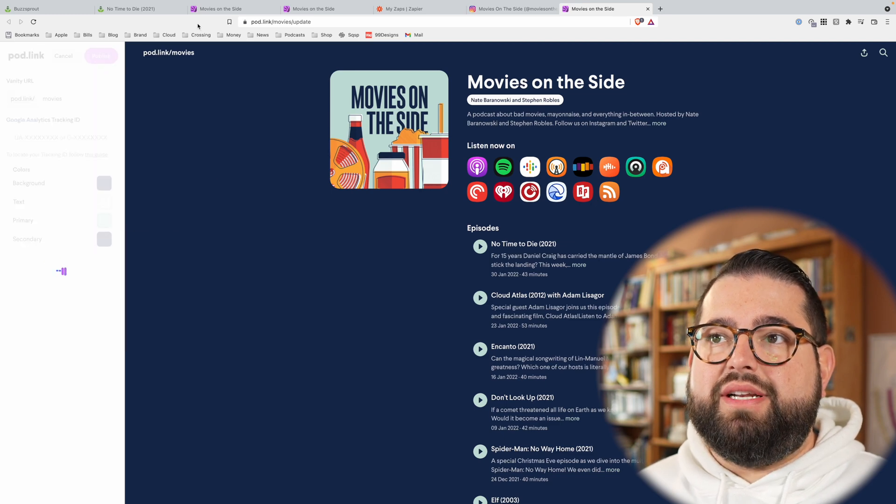
click(63, 55)
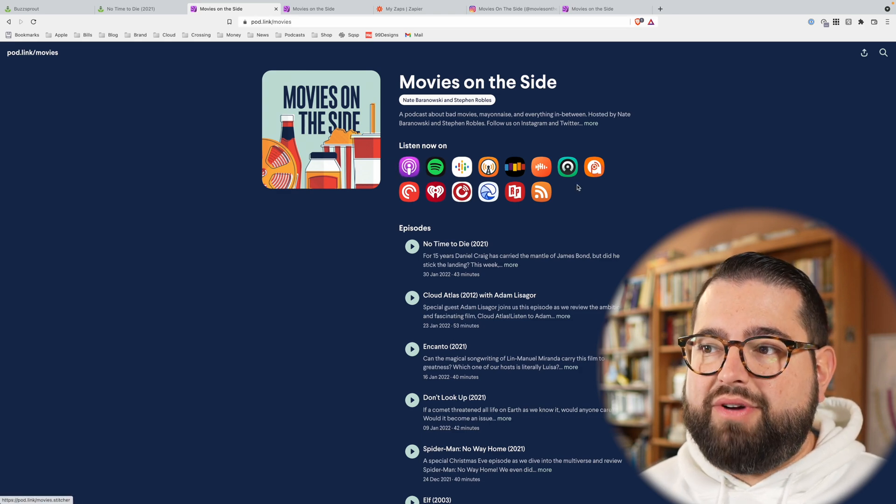
click(411, 246)
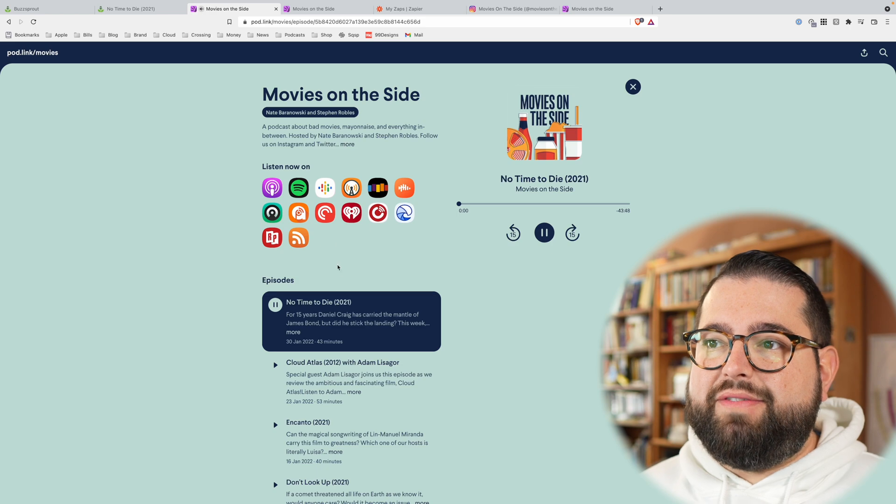
click(543, 232)
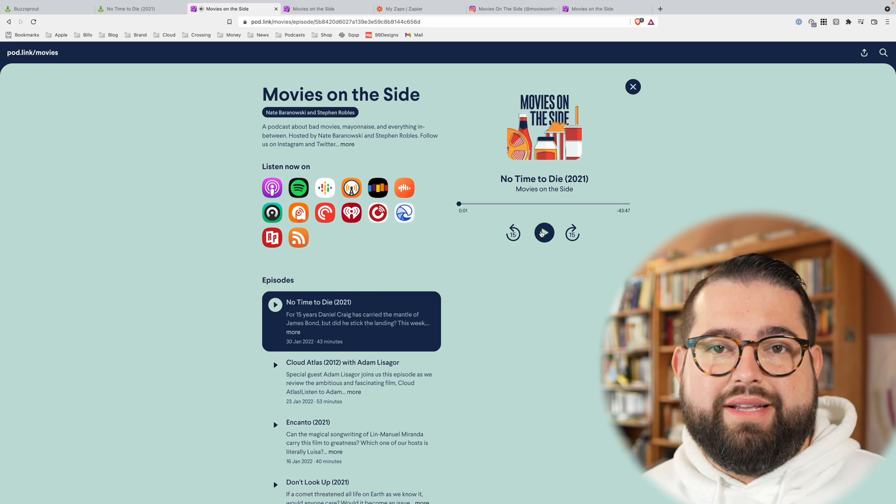
click(543, 232)
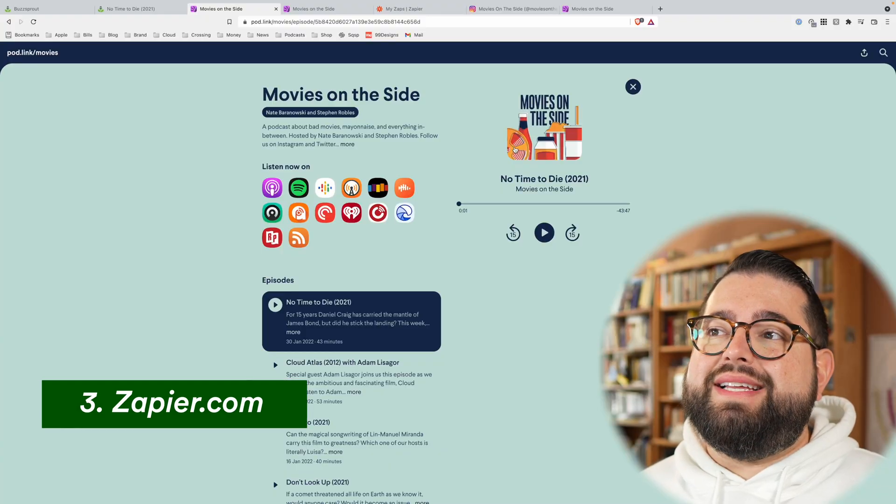
Switch to the My Zaps tab listing the four Movies on the Side zaps.
click(406, 9)
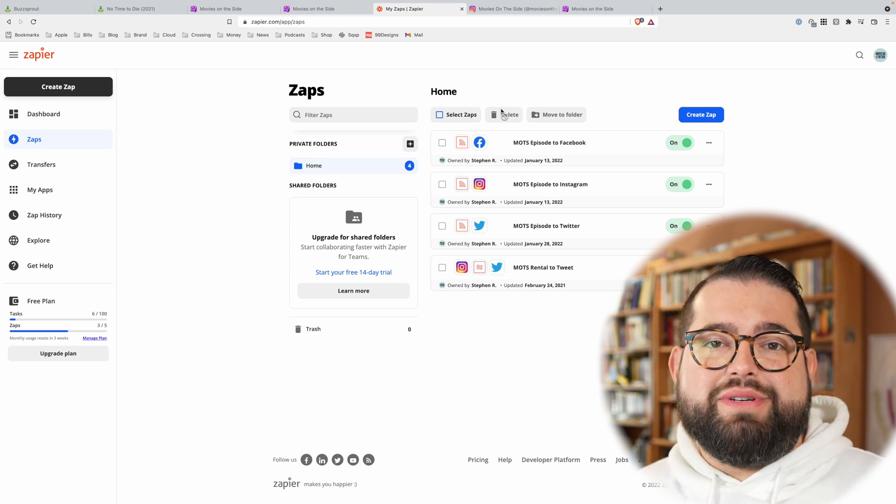
mouse_move(577, 137)
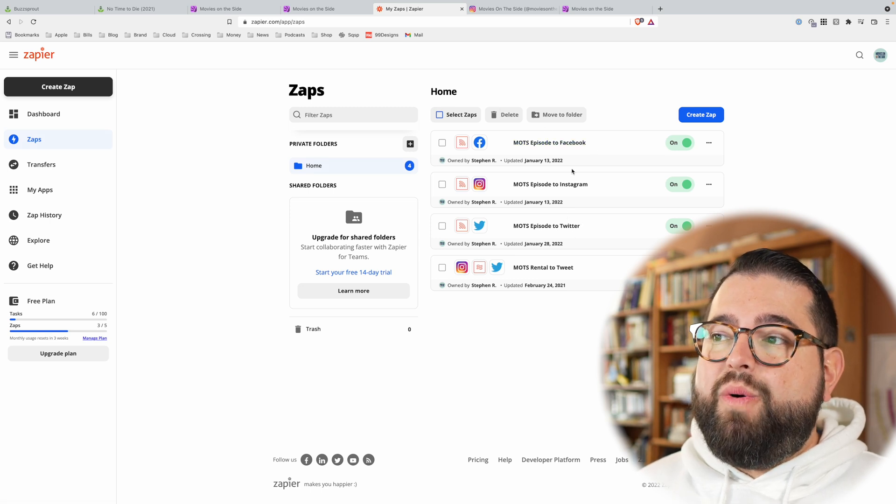
mouse_move(604, 159)
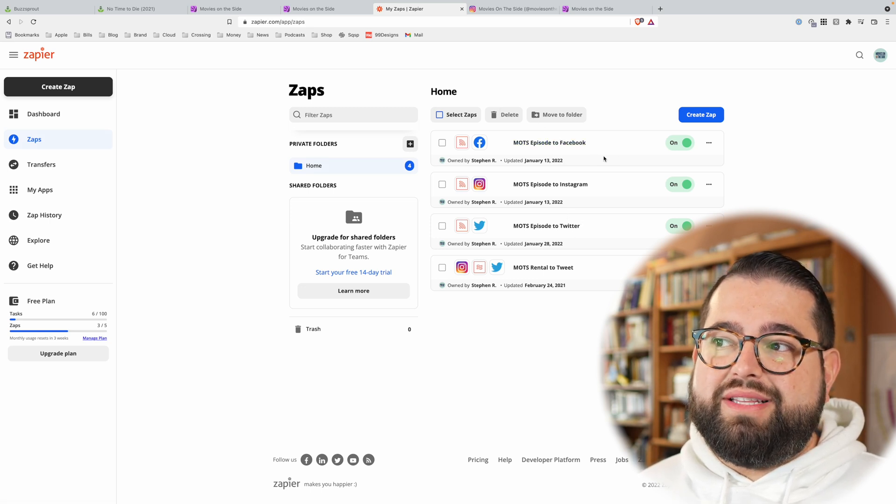
mouse_move(588, 164)
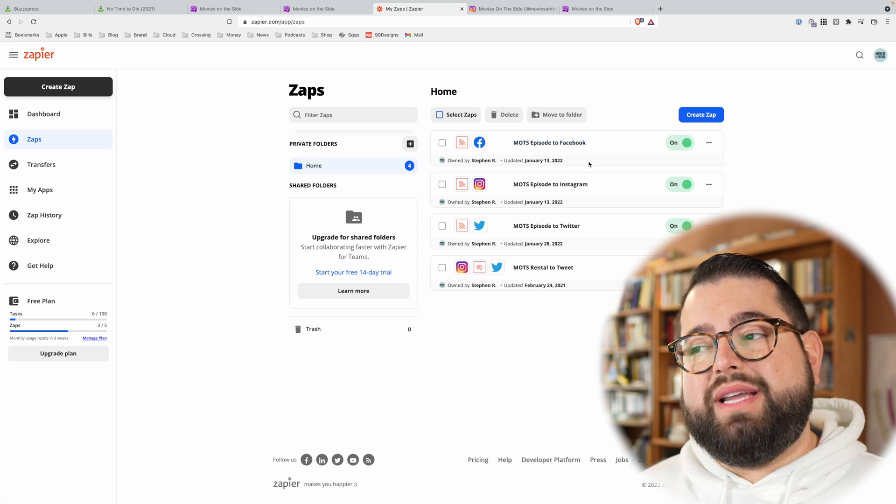
mouse_move(576, 235)
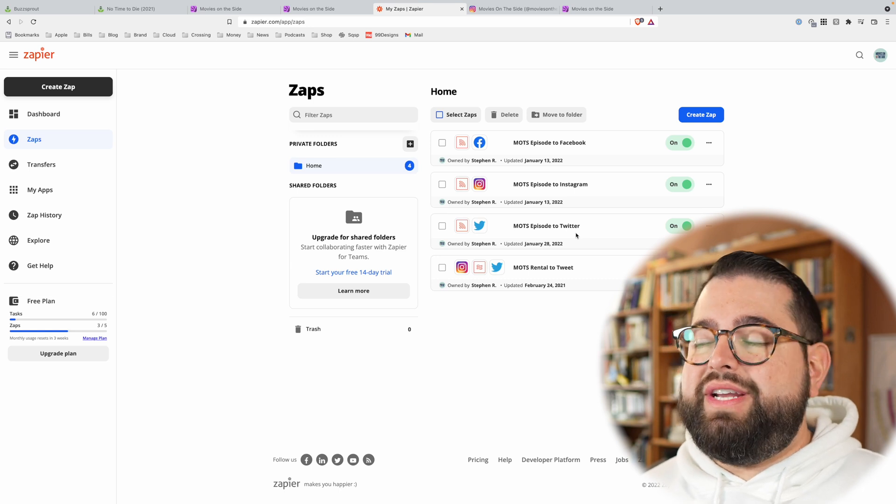
mouse_move(726, 194)
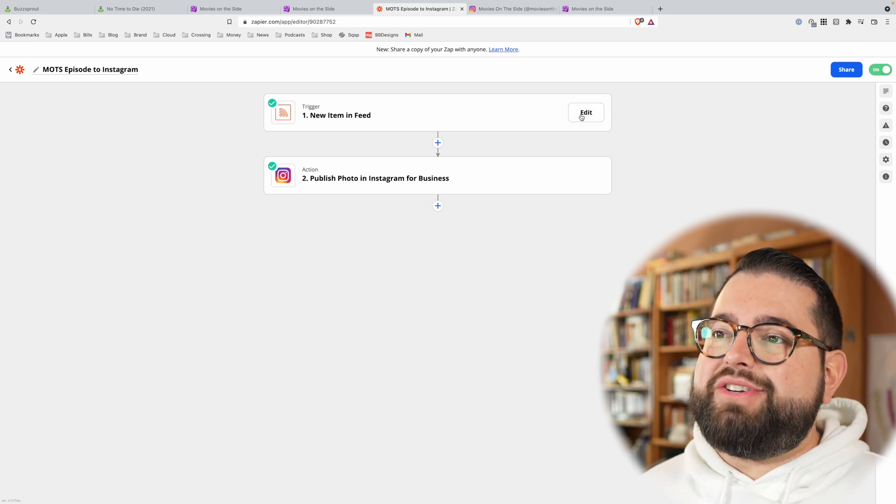
mouse_move(380, 110)
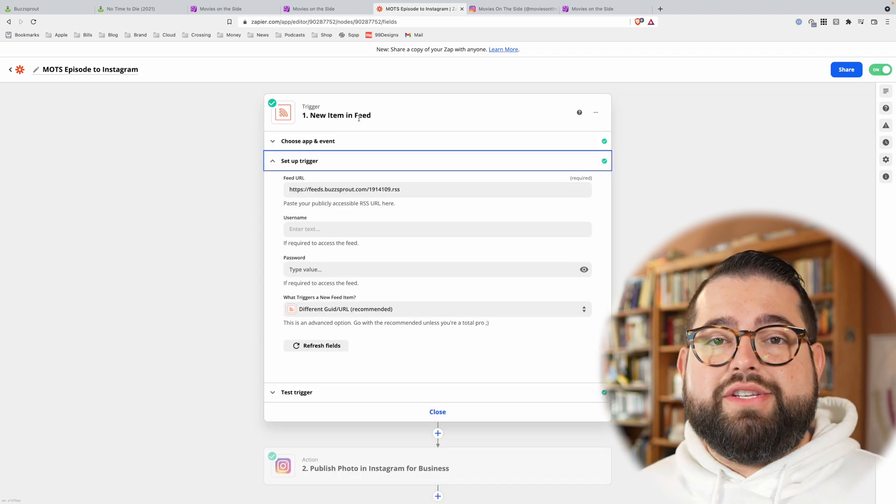
mouse_move(364, 123)
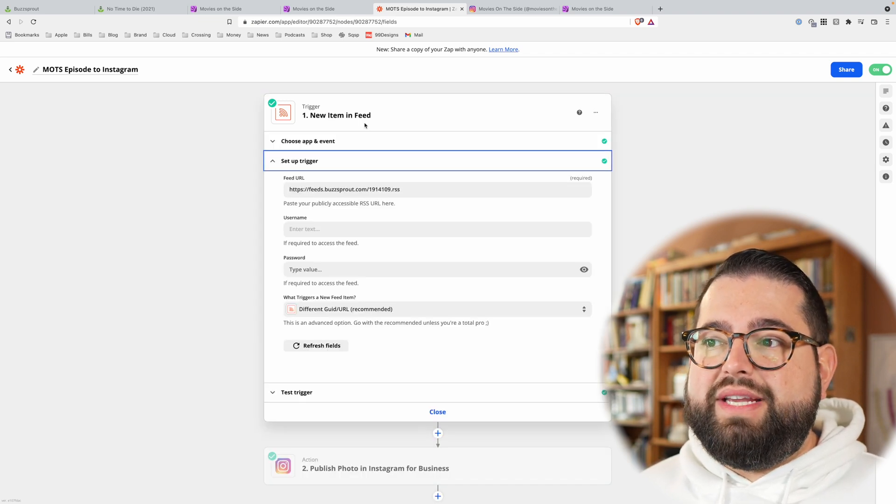
mouse_move(333, 196)
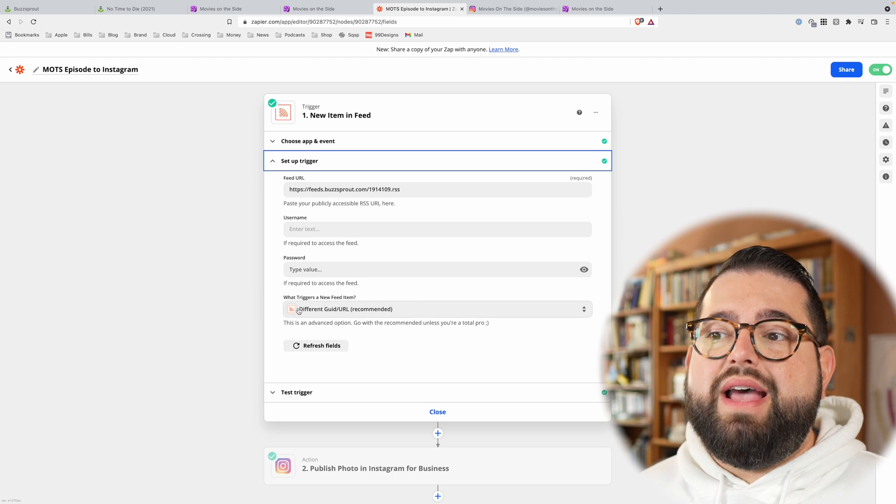
mouse_move(365, 272)
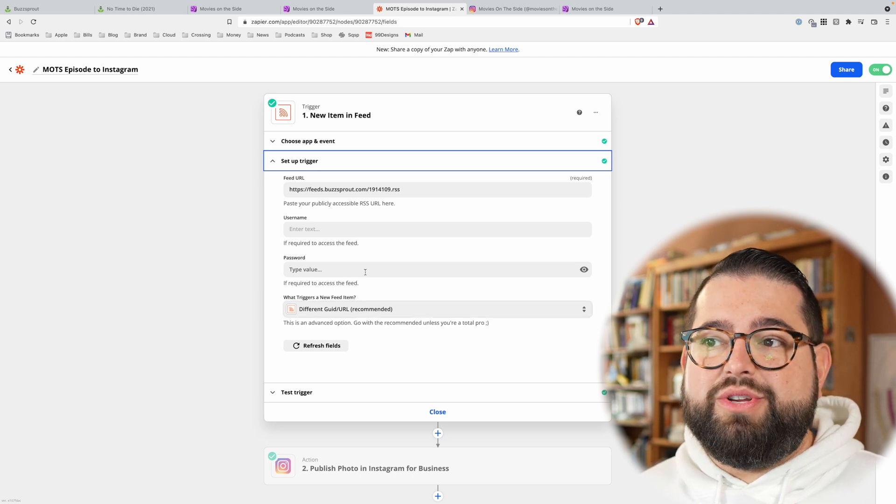
Collapse the Instagram zap's RSS feed trigger settings after reviewing them.
click(299, 161)
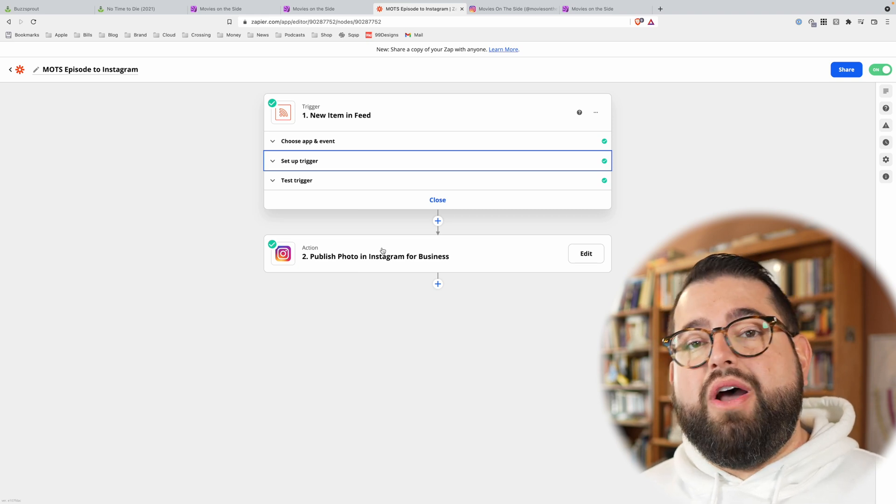
Open the Publish Photo action and expand its Instagram for Business app and event.
click(585, 253)
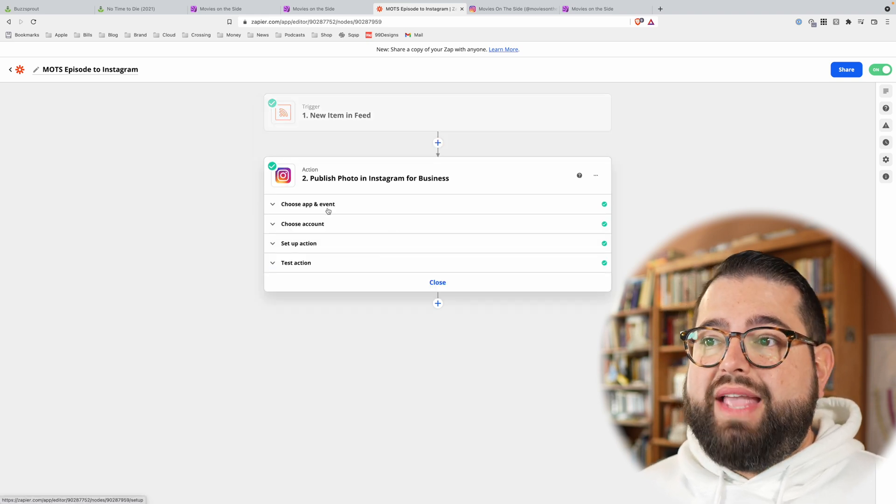
click(308, 203)
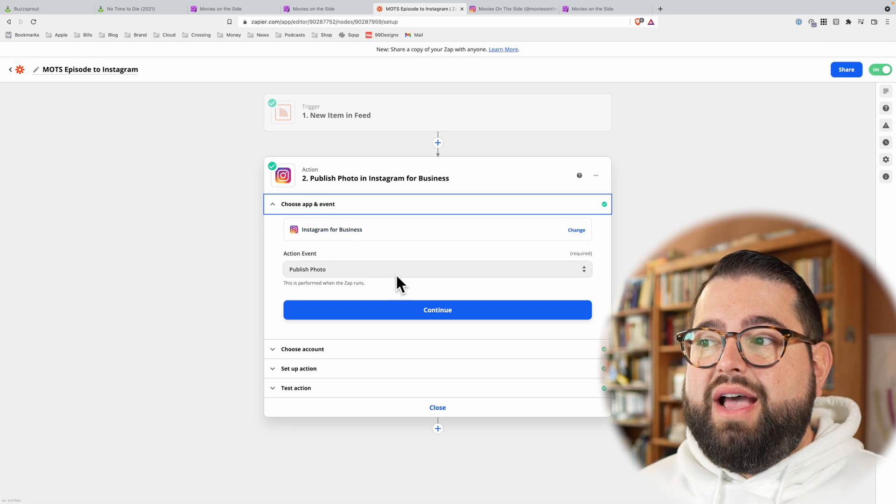
mouse_move(351, 325)
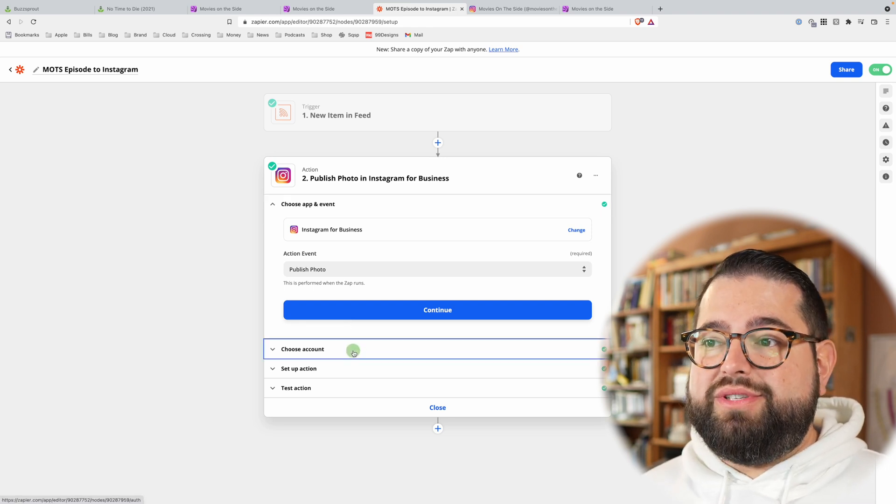
Expand Set up action and browse all feed fields behind the episode photo and caption.
click(298, 368)
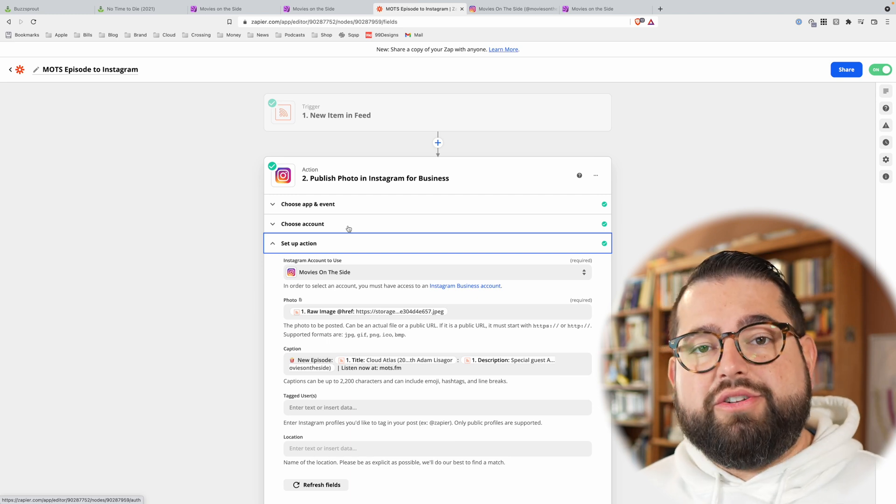
scroll(down, 3)
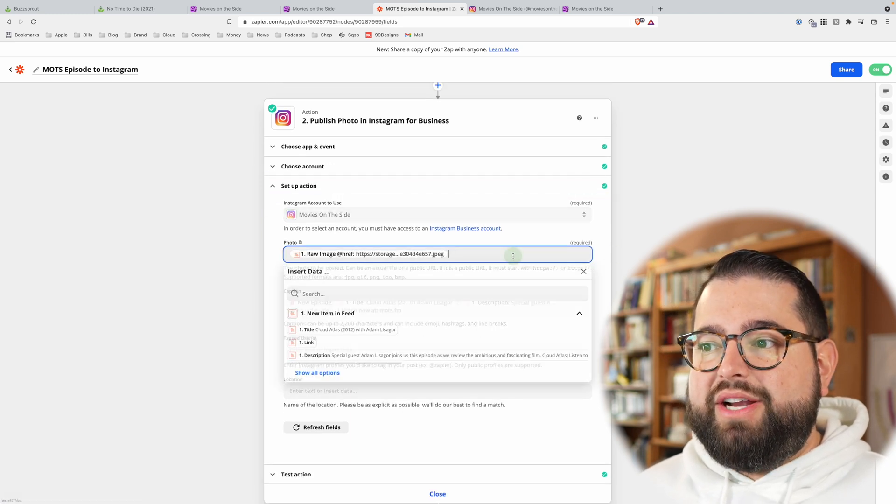
scroll(down, 3)
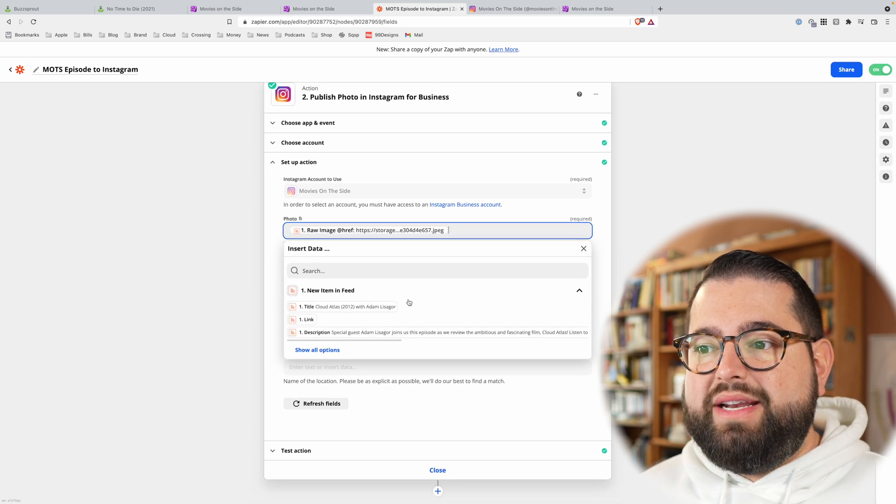
click(317, 349)
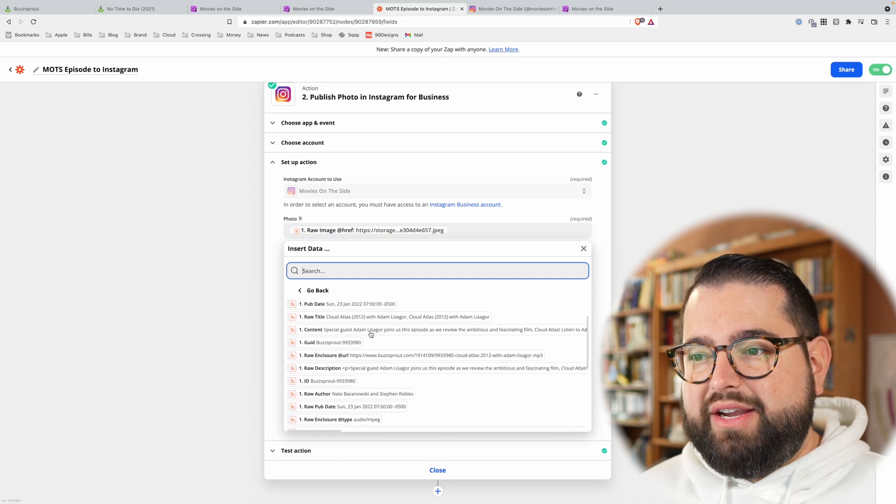
scroll(down, 3)
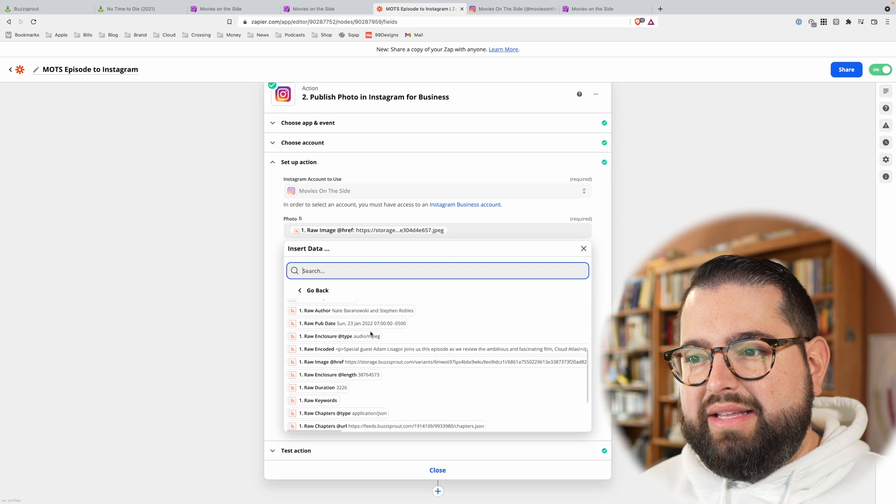
mouse_move(416, 369)
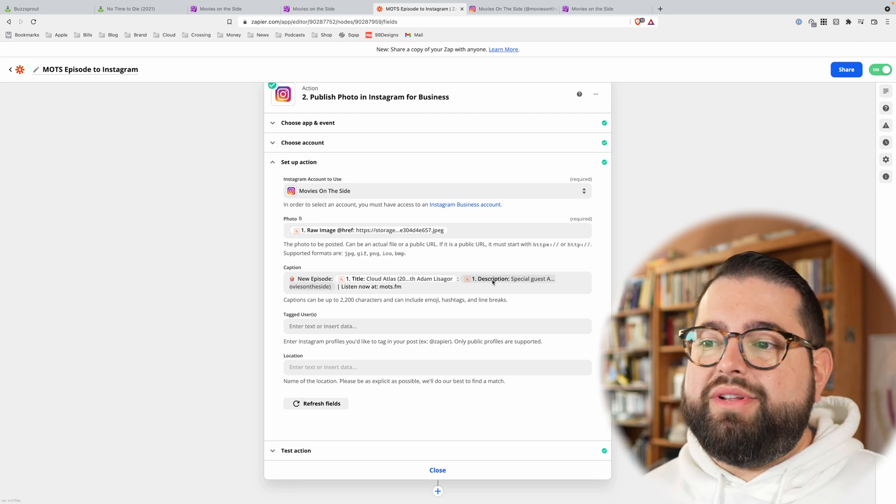
mouse_move(21, 91)
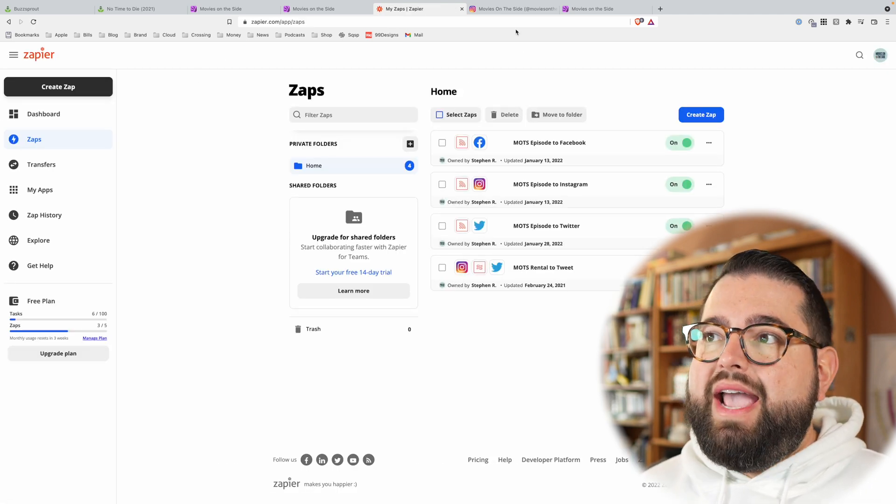
Switch to Instagram and scroll the Movies On The Side episode post grid.
click(510, 8)
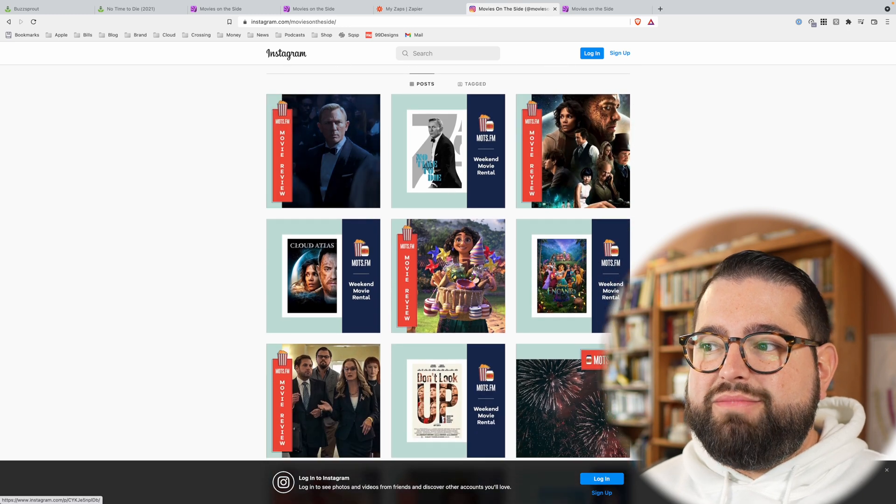
scroll(down, 3)
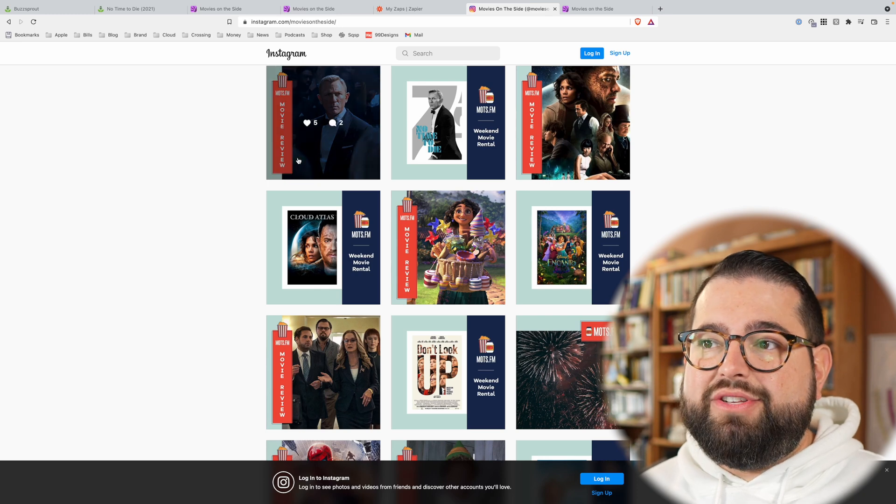
scroll(up, 3)
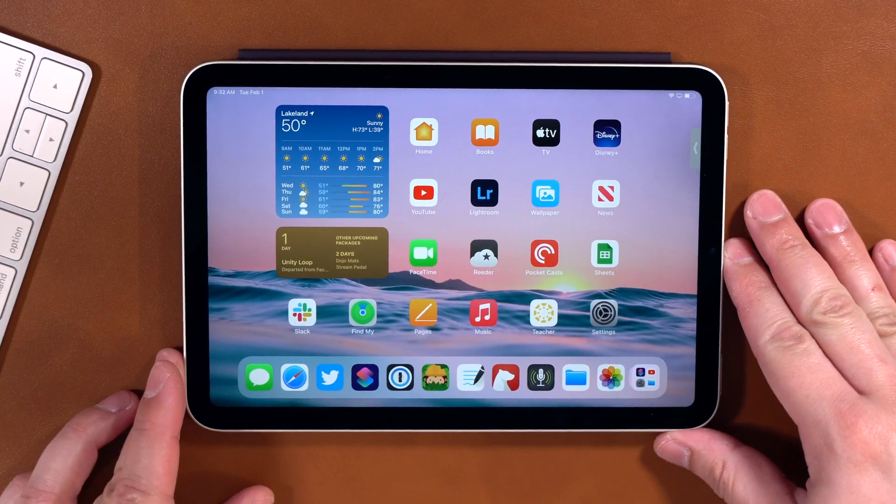
Run the Share AI Podcast shortcut and type the tweet text 'out this new'.
click(364, 377)
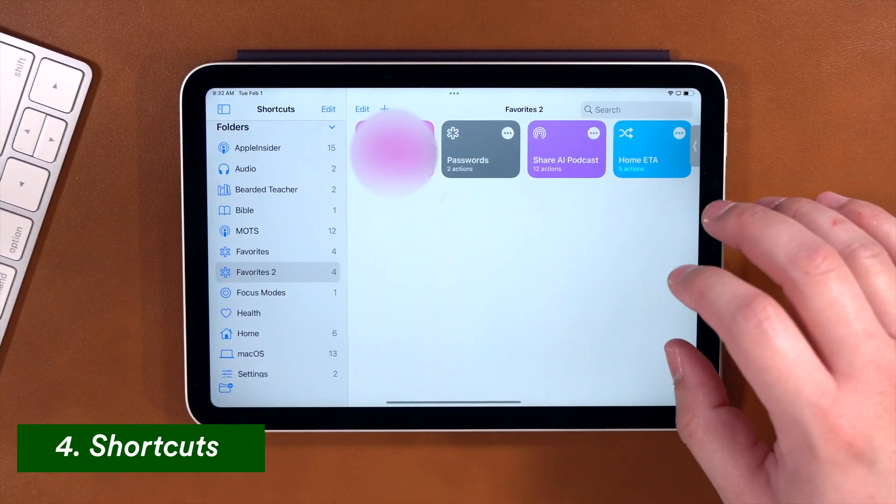
click(565, 149)
text(Hey check)
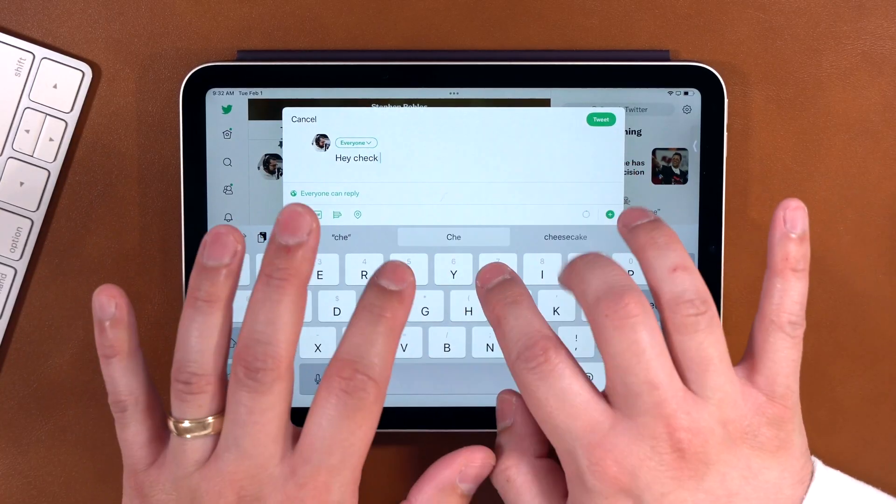
text(out this new)
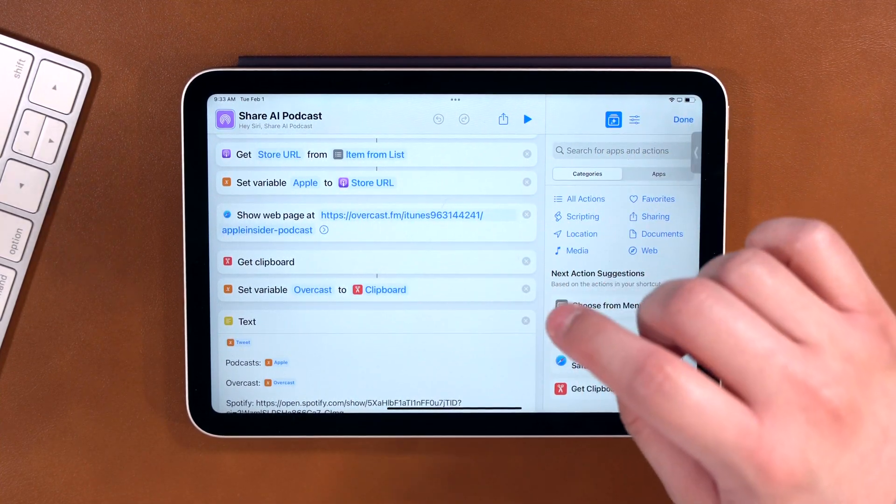
Scroll through the shortcut's actions to the AppleInsider Podcast Overcast page.
scroll(up, 3)
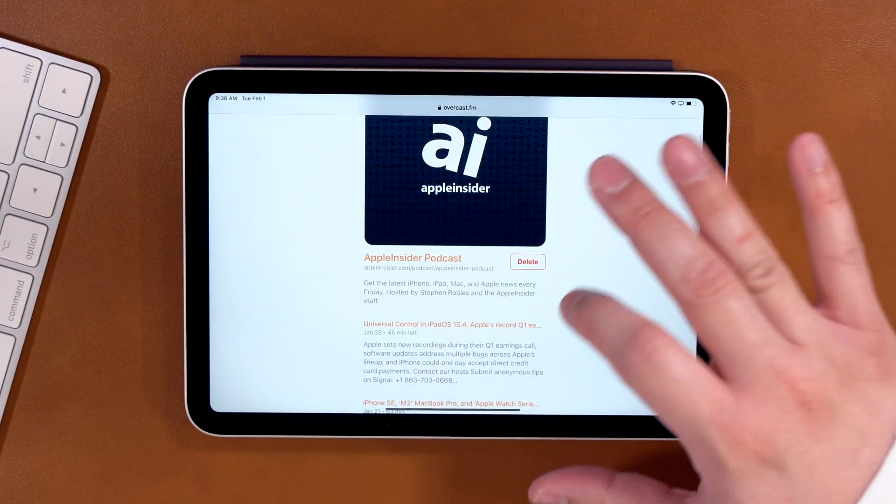
scroll(down, 3)
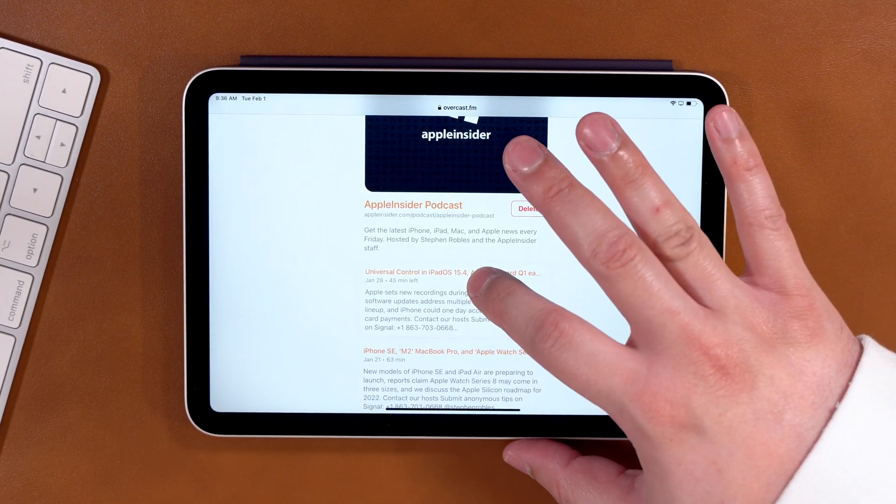